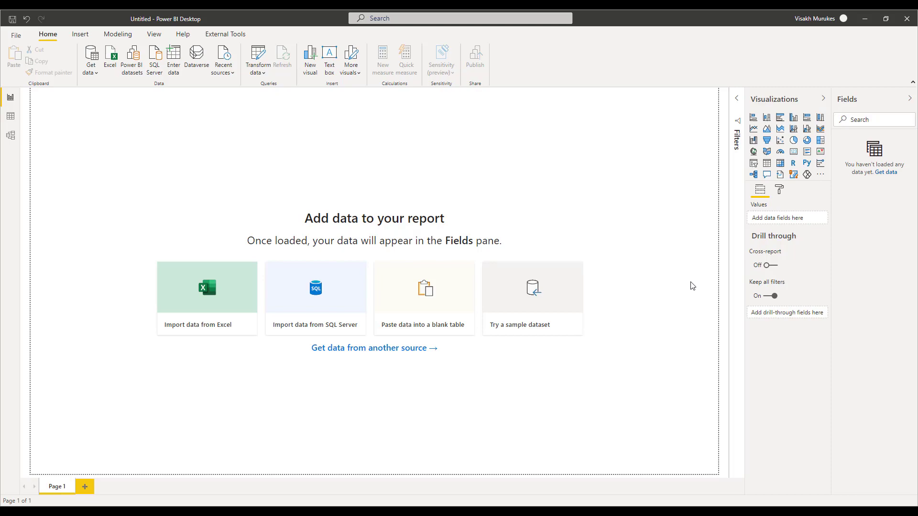
mouse_move(375, 273)
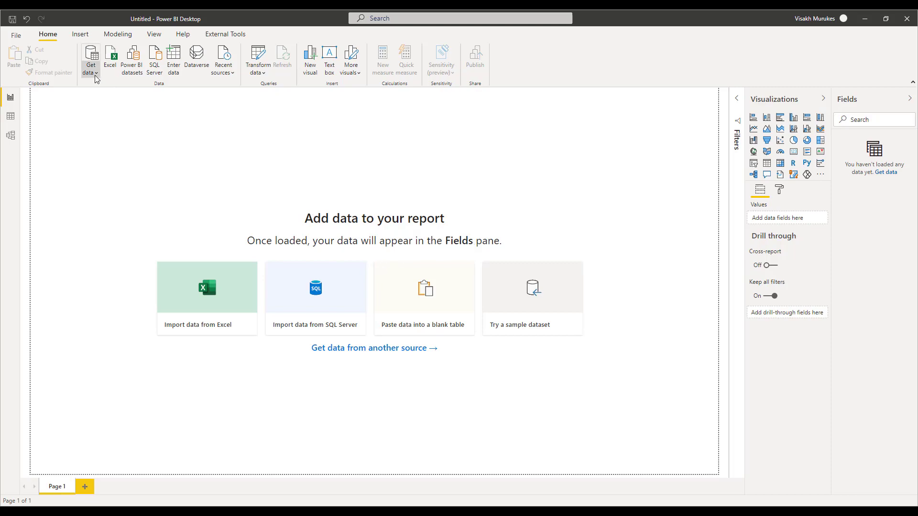
Choose the Azure Analysis Services database connector from Get data's full connector catalogue.
click(91, 60)
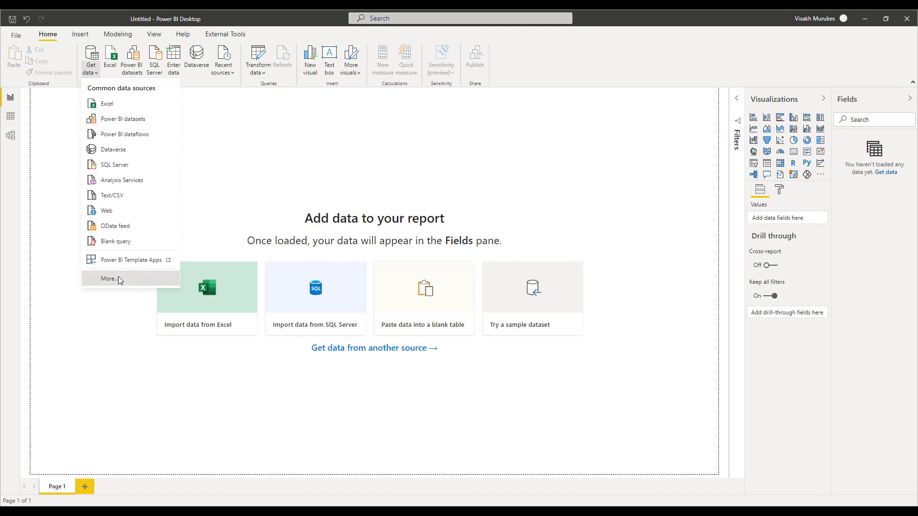
mouse_move(243, 264)
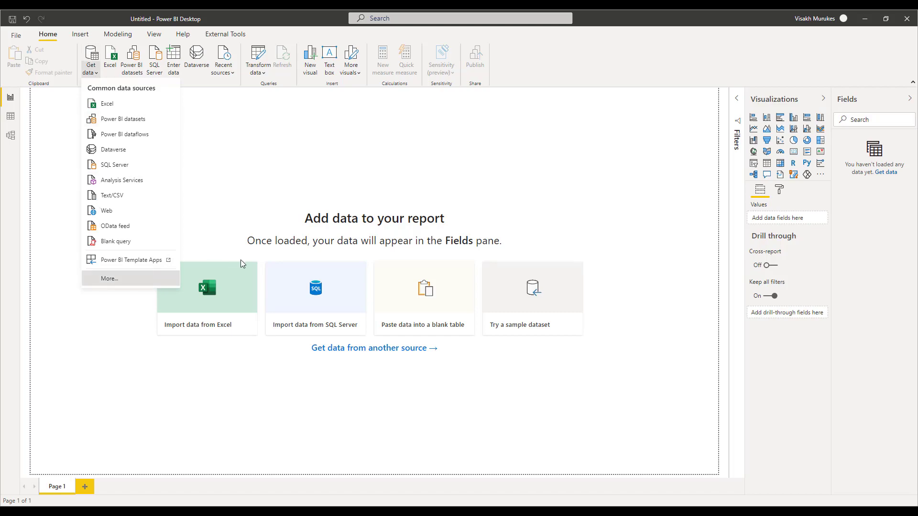
click(109, 278)
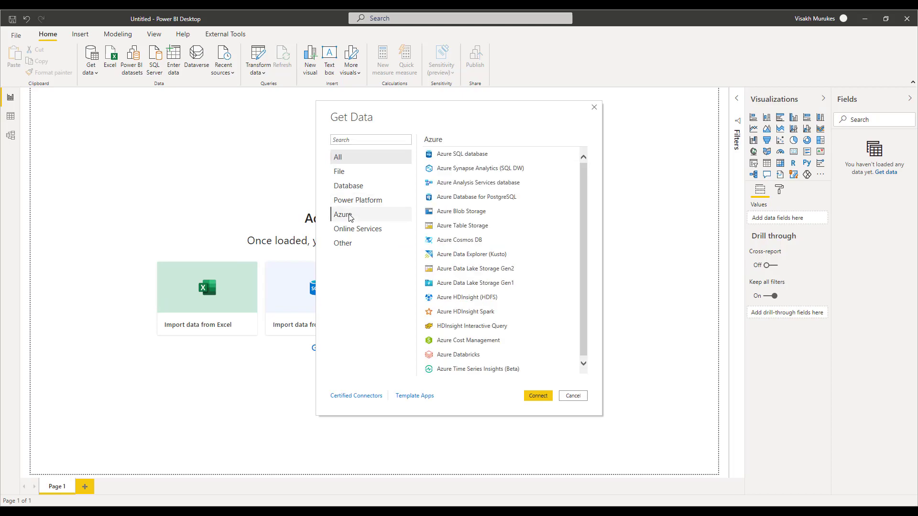
mouse_move(477, 182)
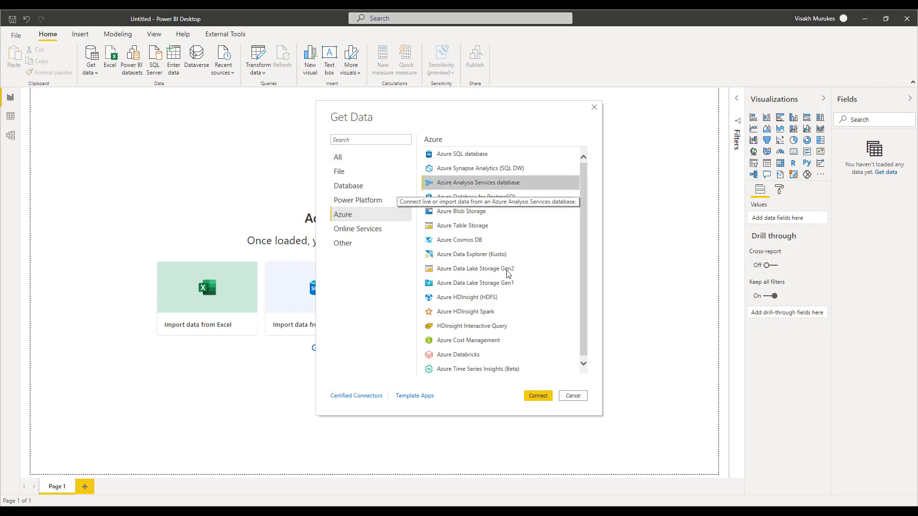
click(572, 396)
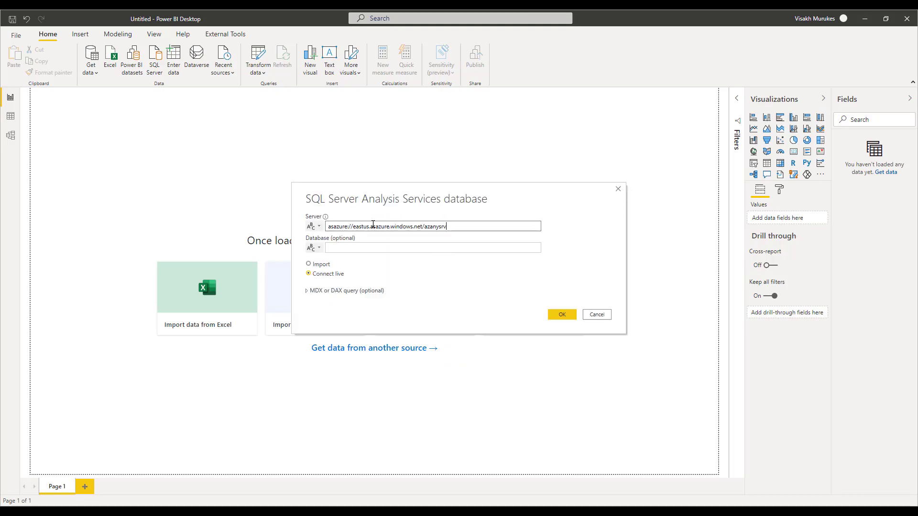
Connect to the Azure server and live-load the adventureworks Model perspective from Navigator.
click(596, 314)
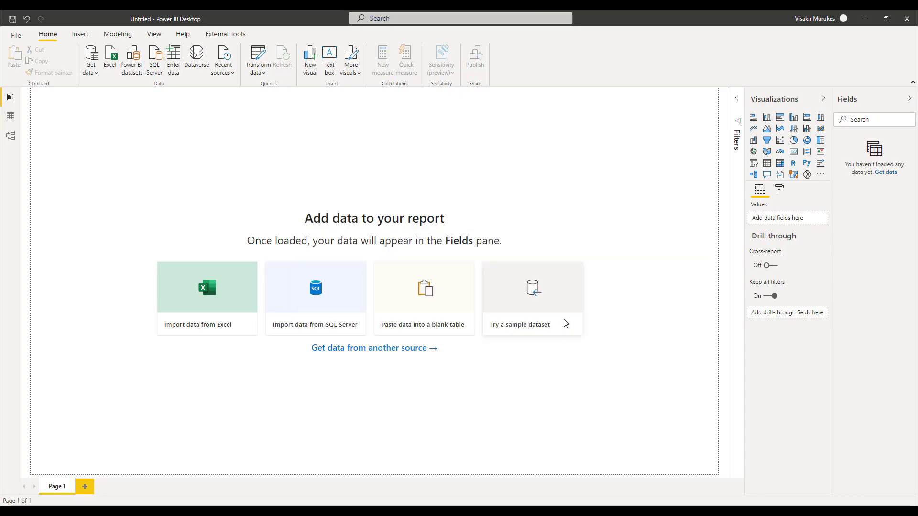
mouse_move(398, 276)
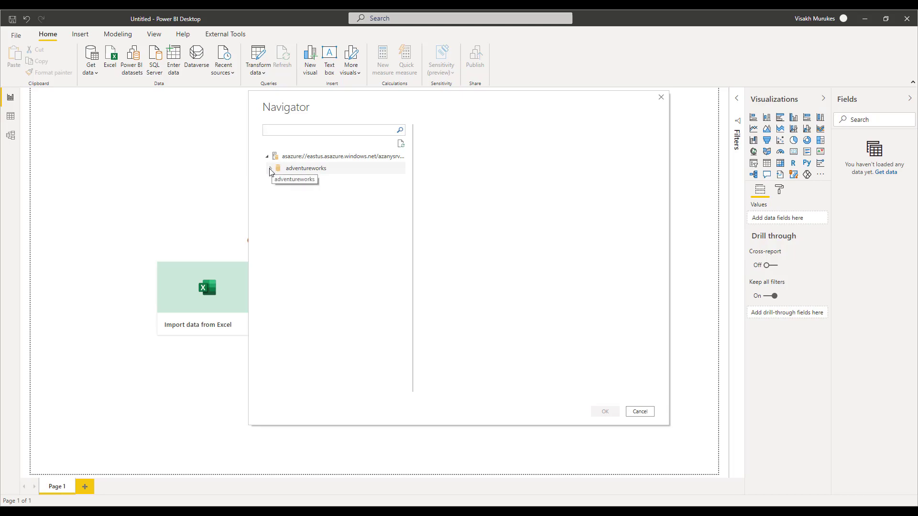
click(305, 168)
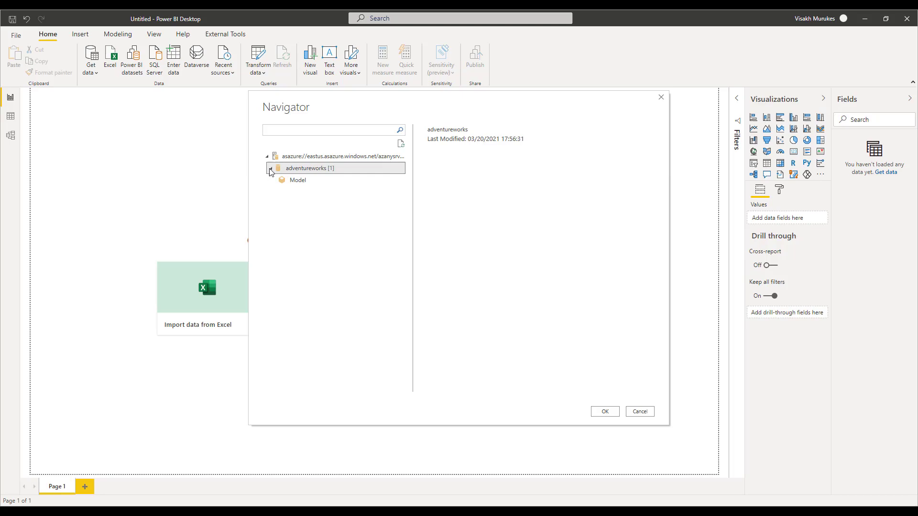
click(297, 180)
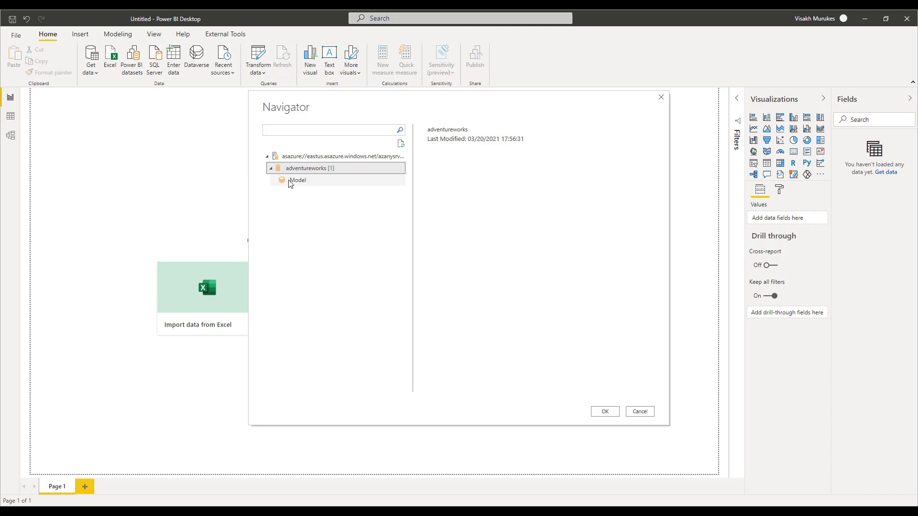
click(297, 180)
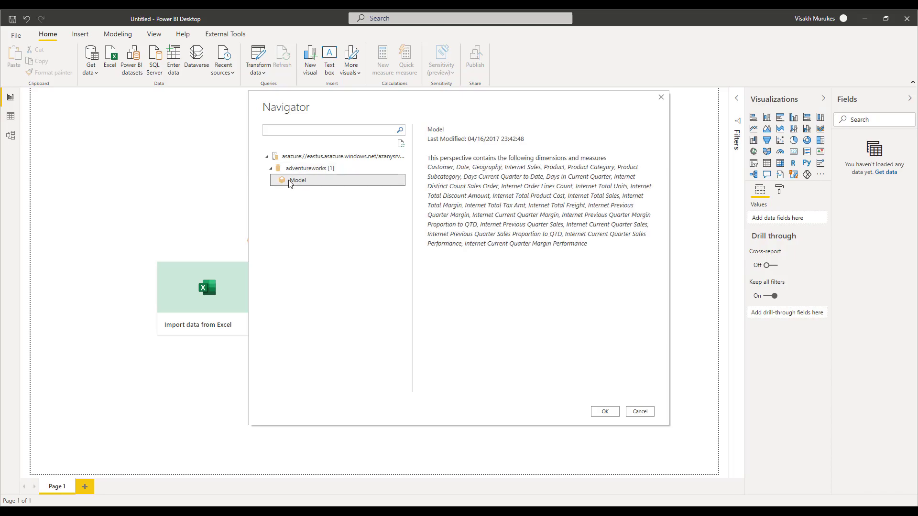
mouse_move(310, 186)
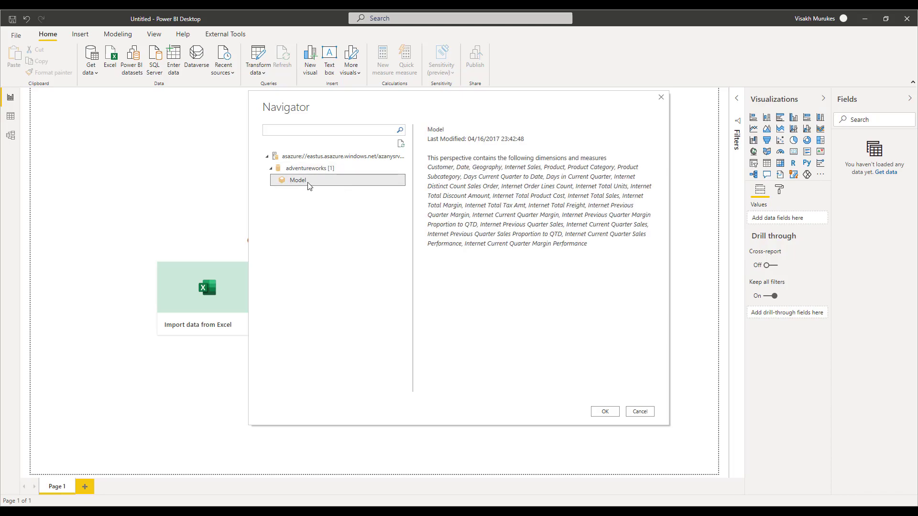
mouse_move(309, 182)
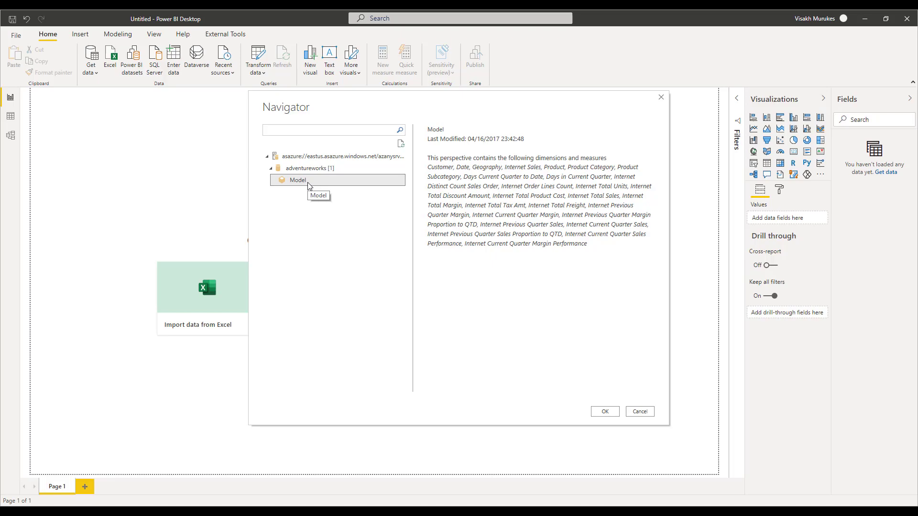
click(639, 412)
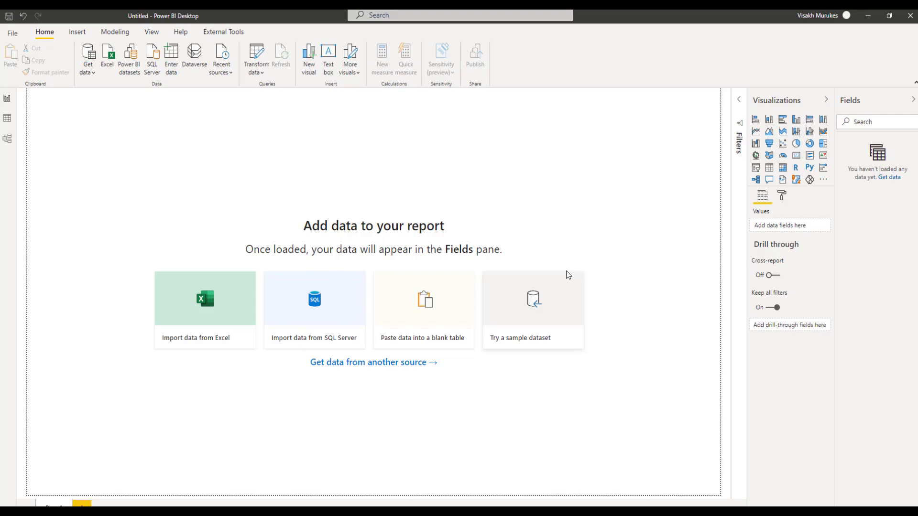
Inspect the model diagram and Internet Sales Currency Id column, and confirm Get data sources are greyed out.
click(532, 298)
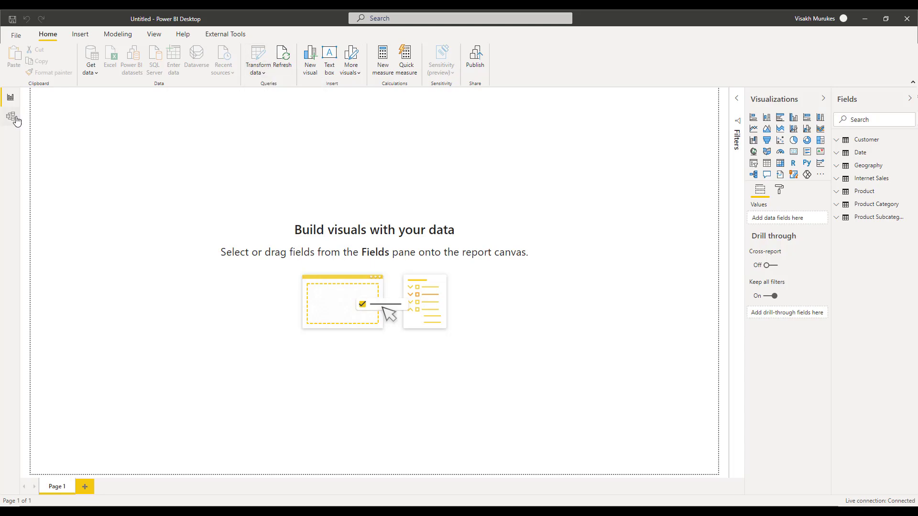
mouse_move(19, 126)
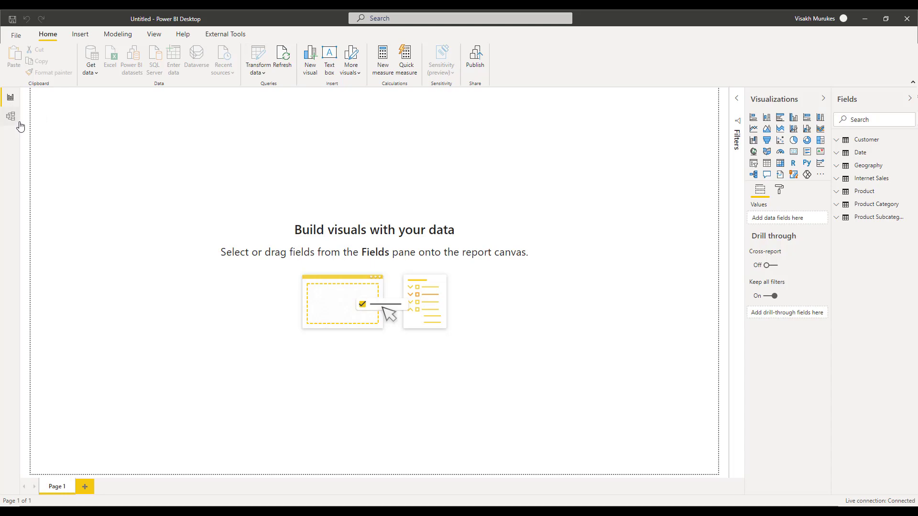
mouse_move(10, 103)
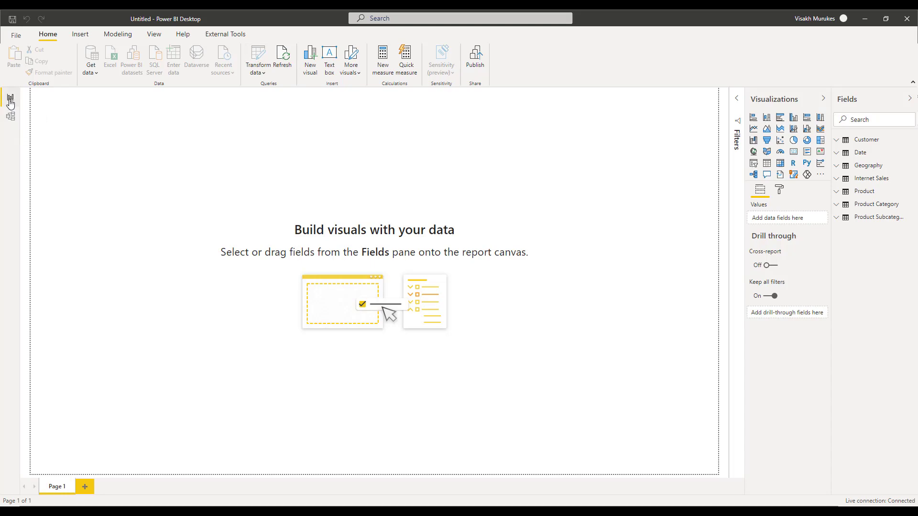
click(10, 116)
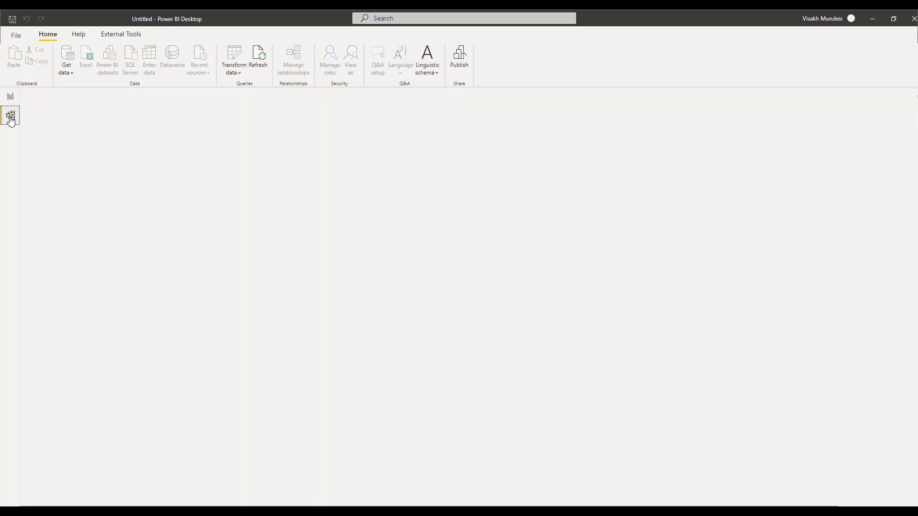
click(10, 116)
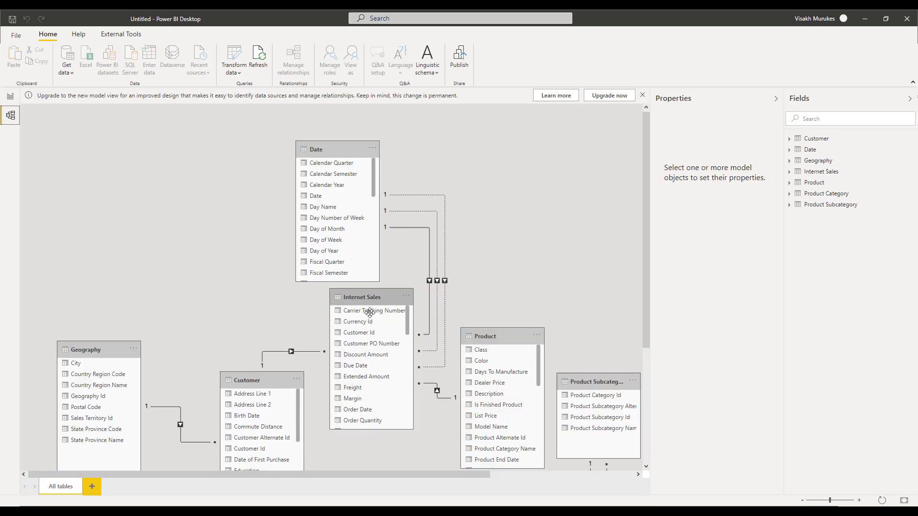
click(375, 311)
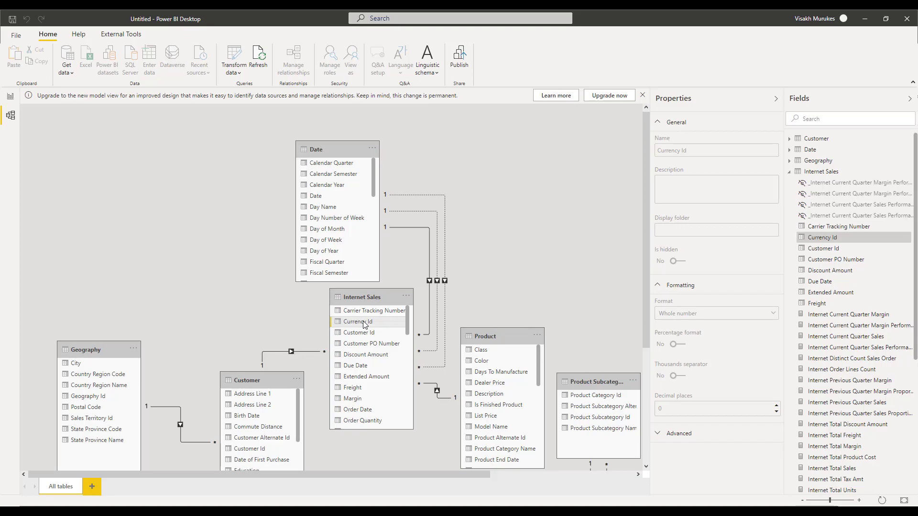
click(66, 55)
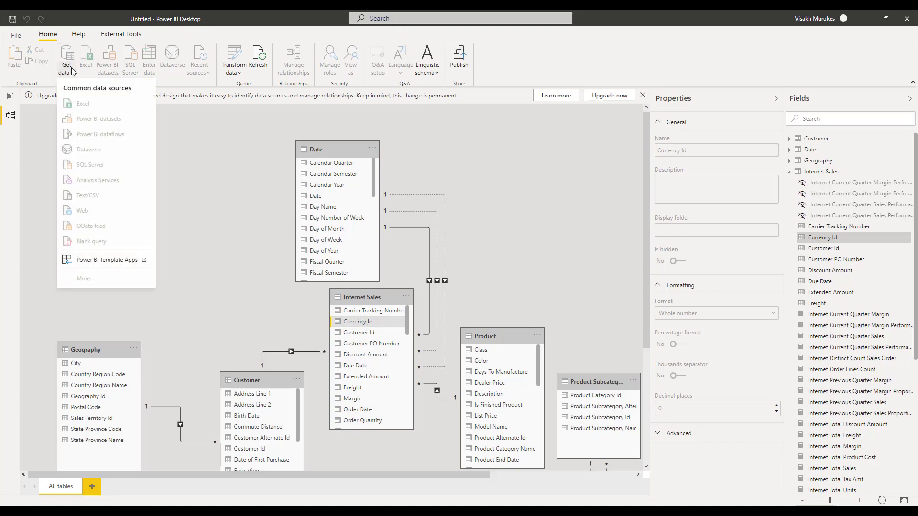
mouse_move(98, 282)
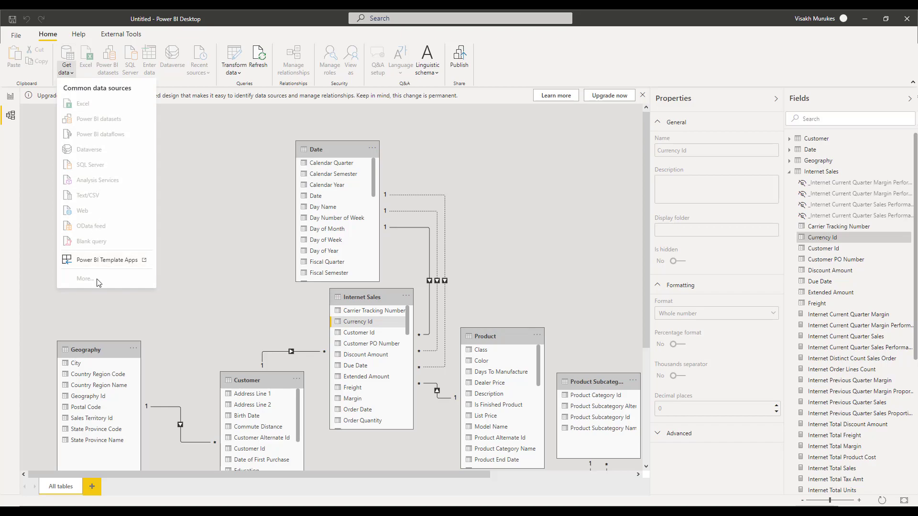
mouse_move(99, 162)
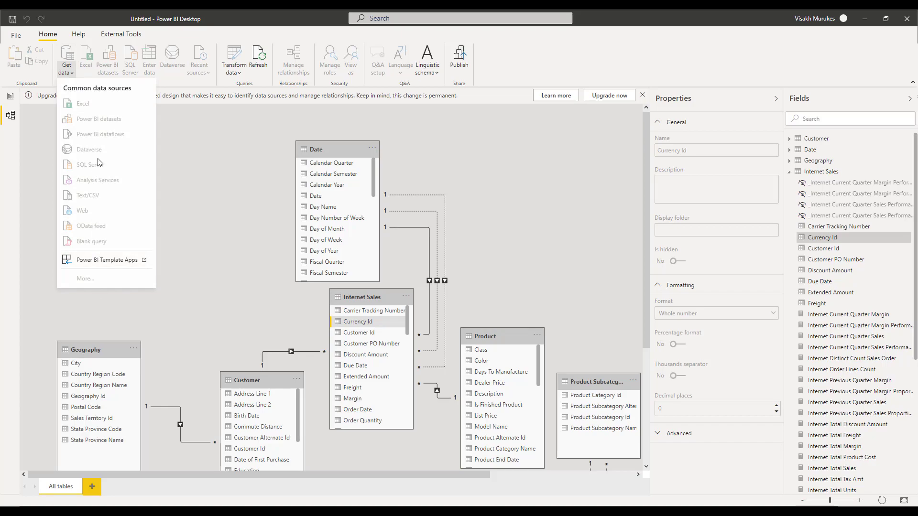
click(10, 97)
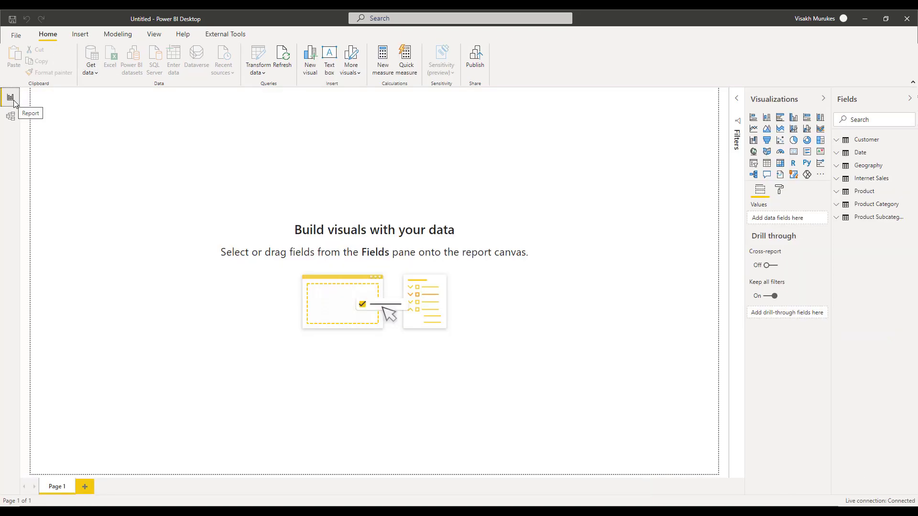
mouse_move(99, 133)
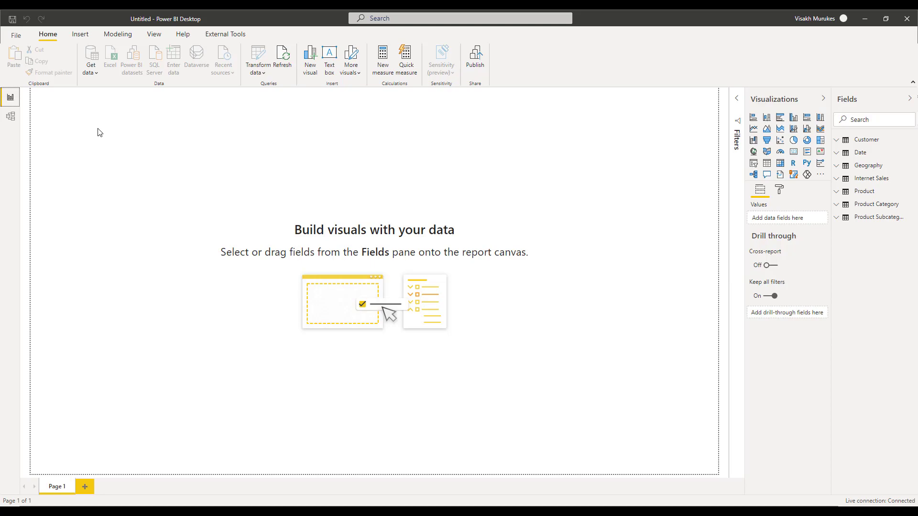
mouse_move(717, 100)
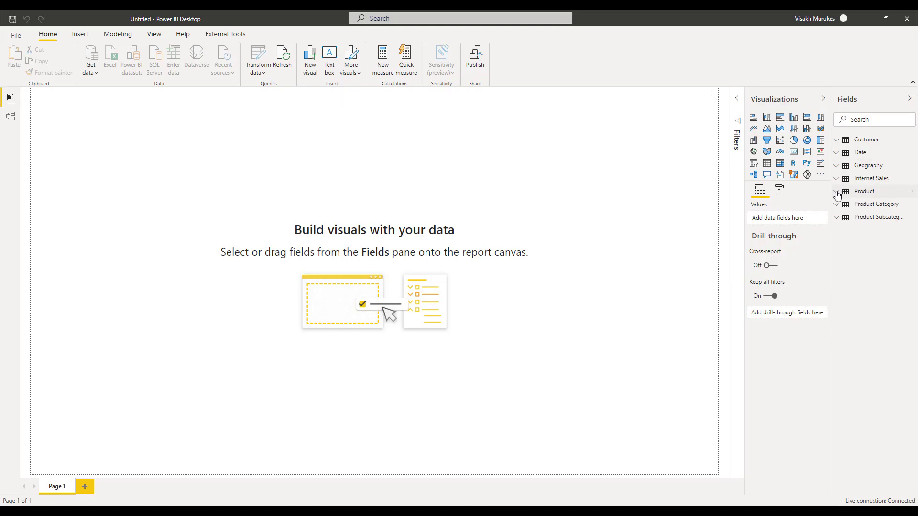
Expand the Product table in the Fields pane and bring up the File menu.
click(863, 190)
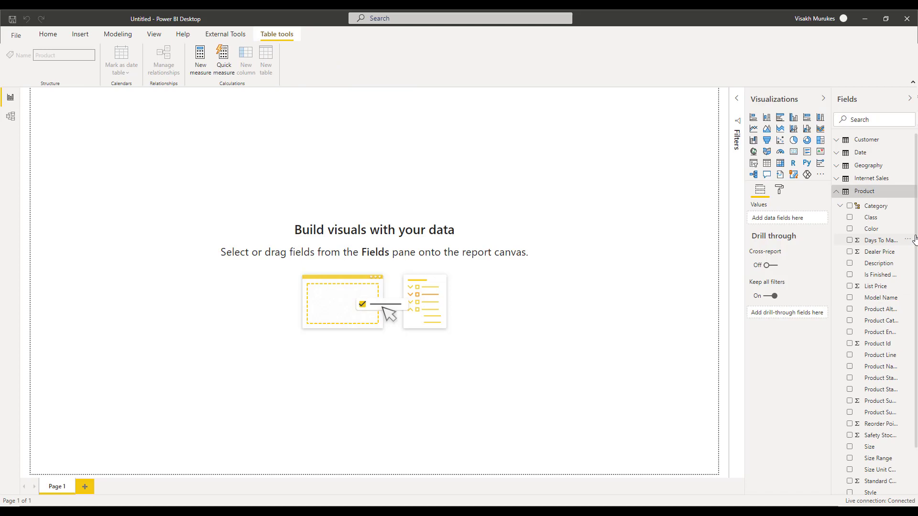
click(47, 34)
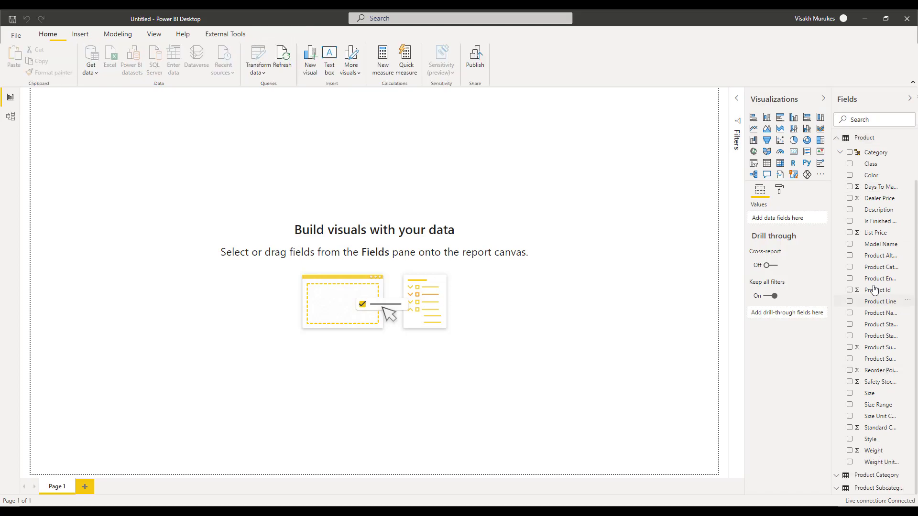
mouse_move(881, 187)
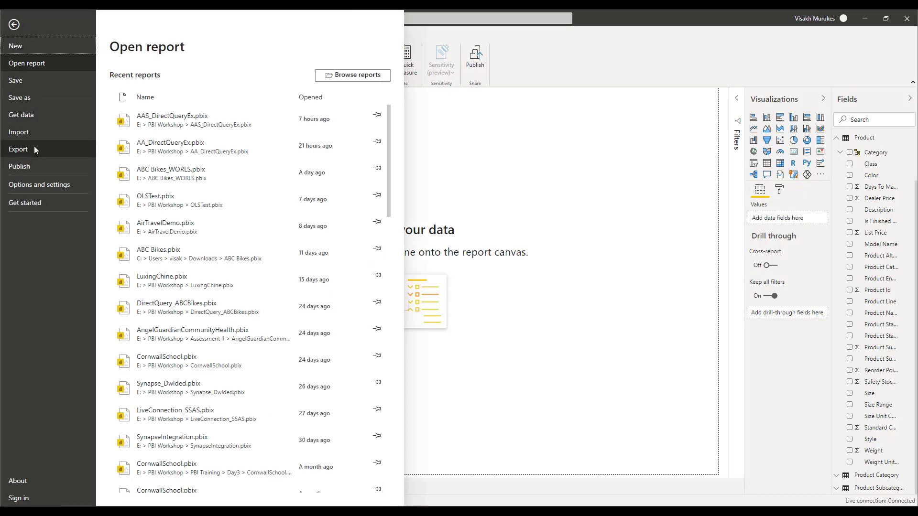
Tick DirectQuery for Power BI datasets and Analysis Services under Options > Preview features, and confirm.
click(40, 185)
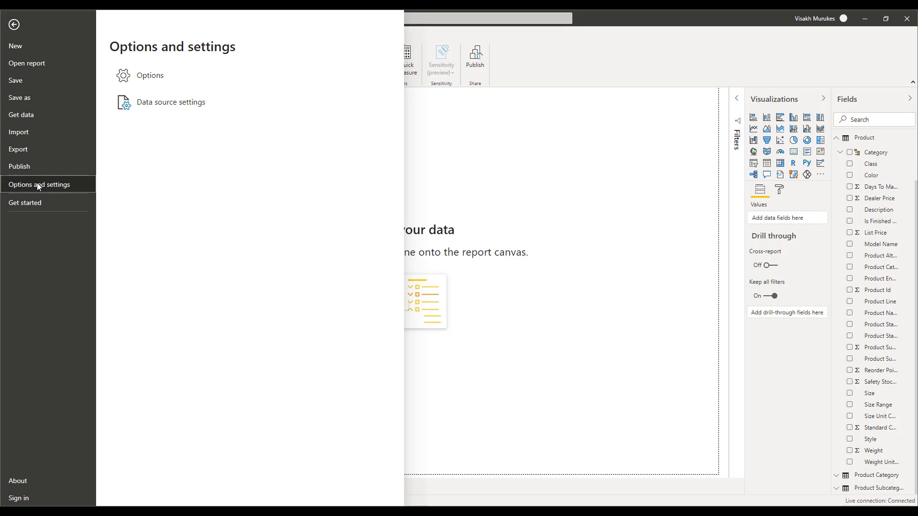
mouse_move(101, 147)
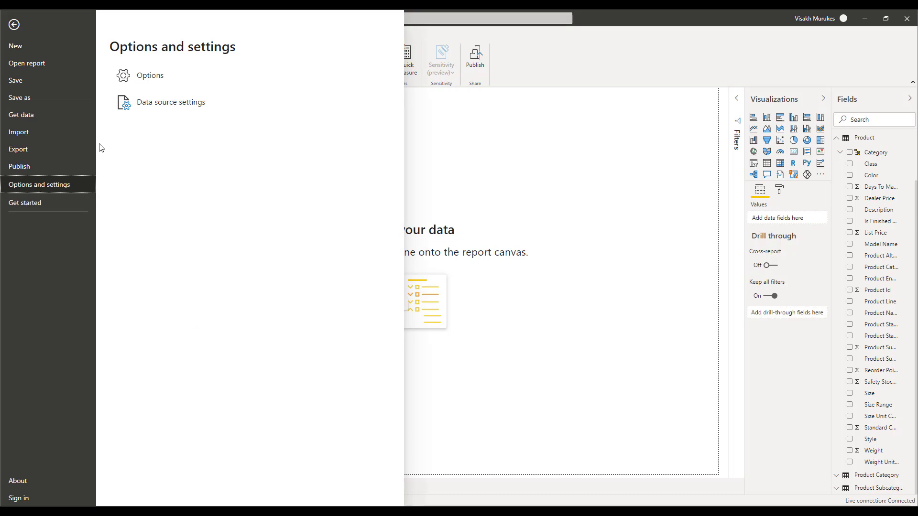
click(14, 24)
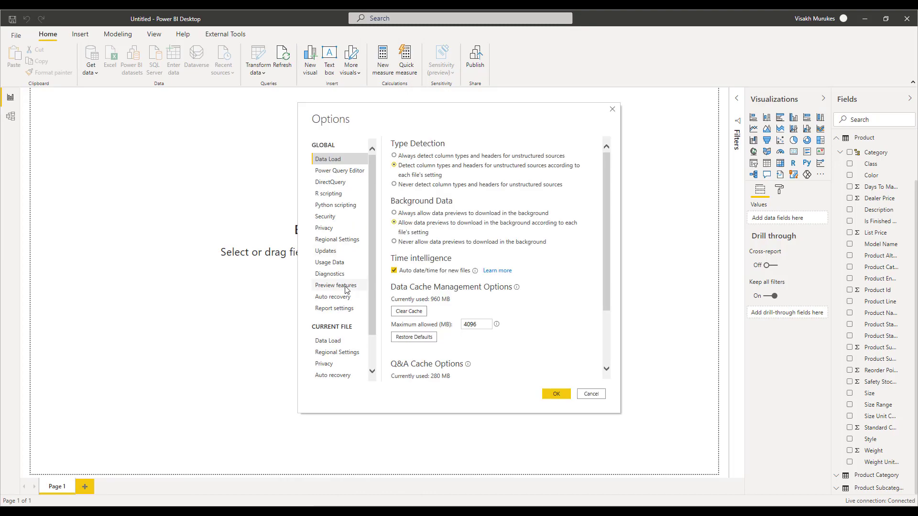
click(335, 285)
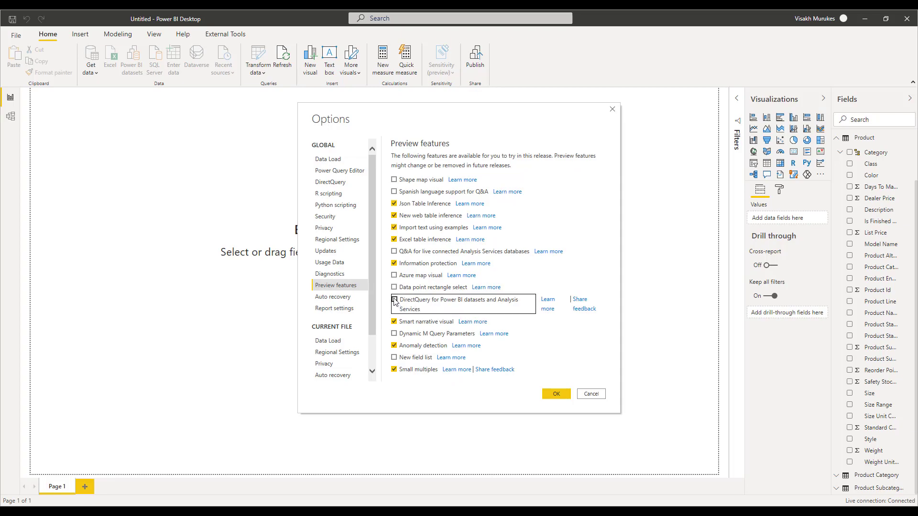
click(393, 299)
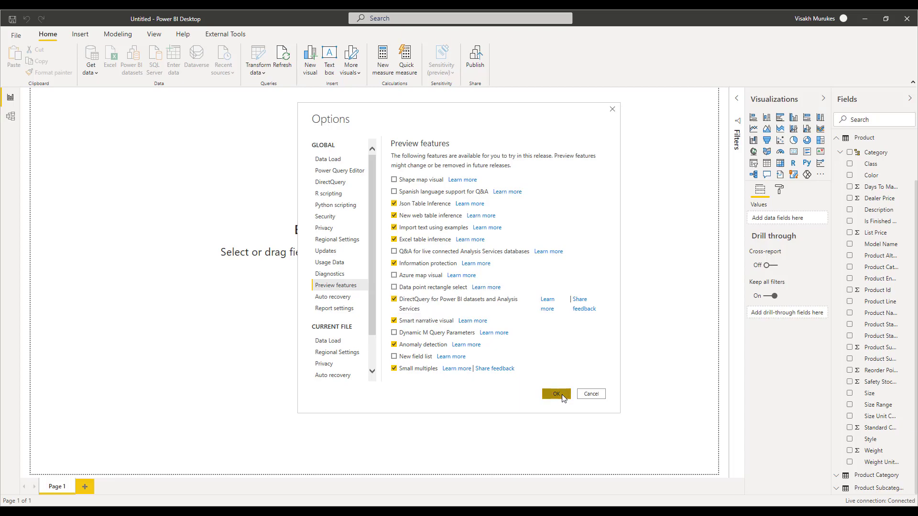
mouse_move(538, 292)
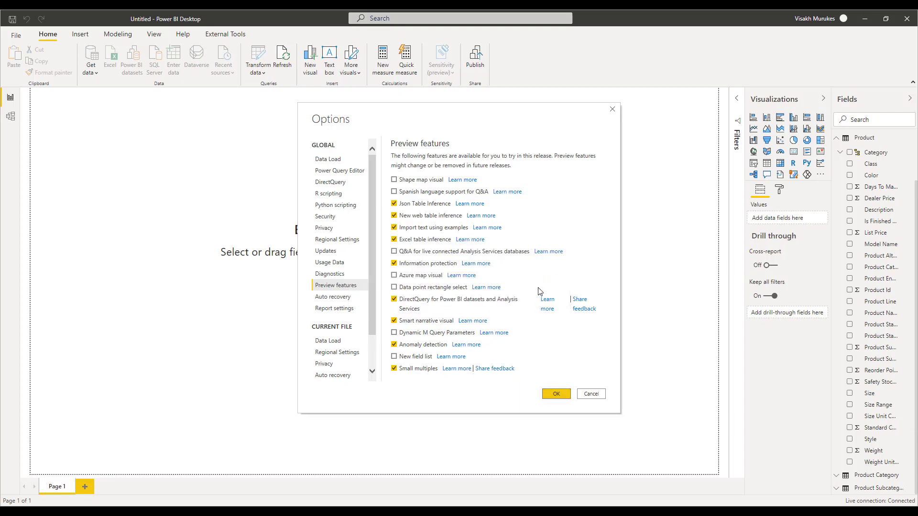
click(555, 393)
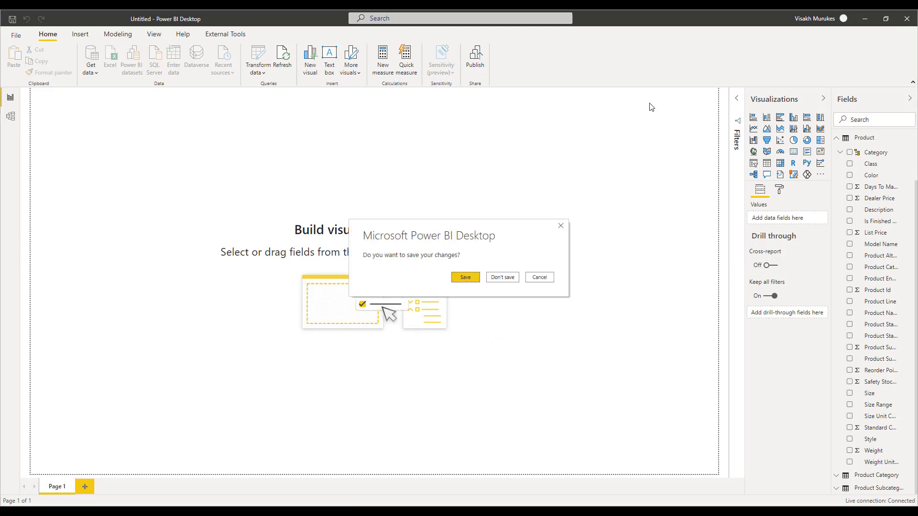
Discard changes and live-connect to asazure://eastus.asazure.windows.net/azanysrv, loading the Model perspective.
click(501, 279)
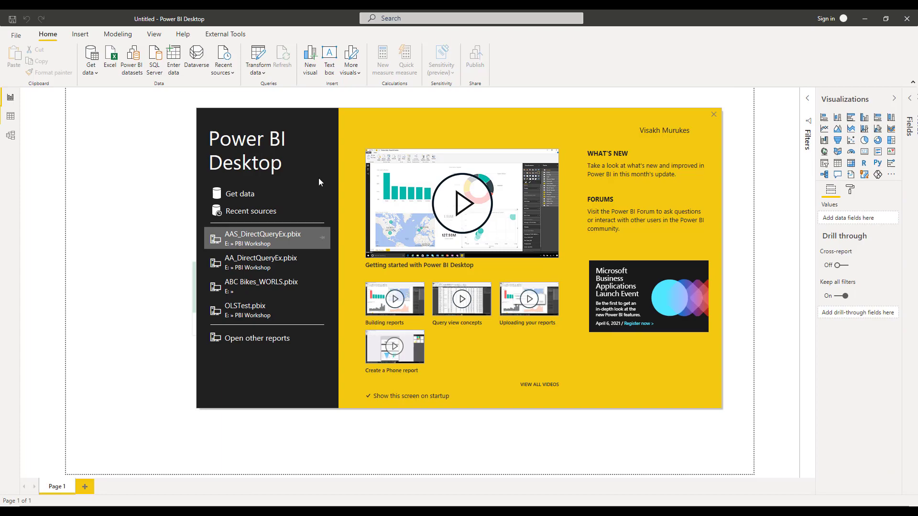
click(713, 114)
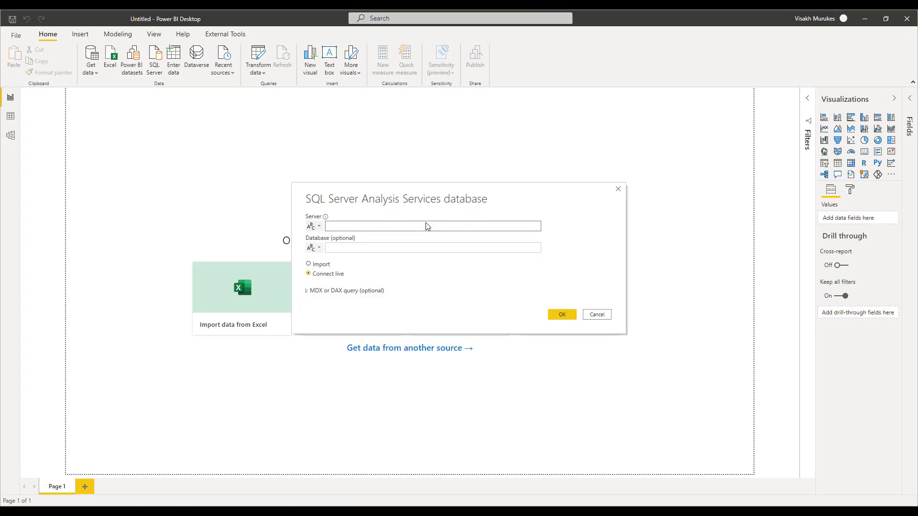
text(asazure://eastus.asazure.windows.net/azanysrv)
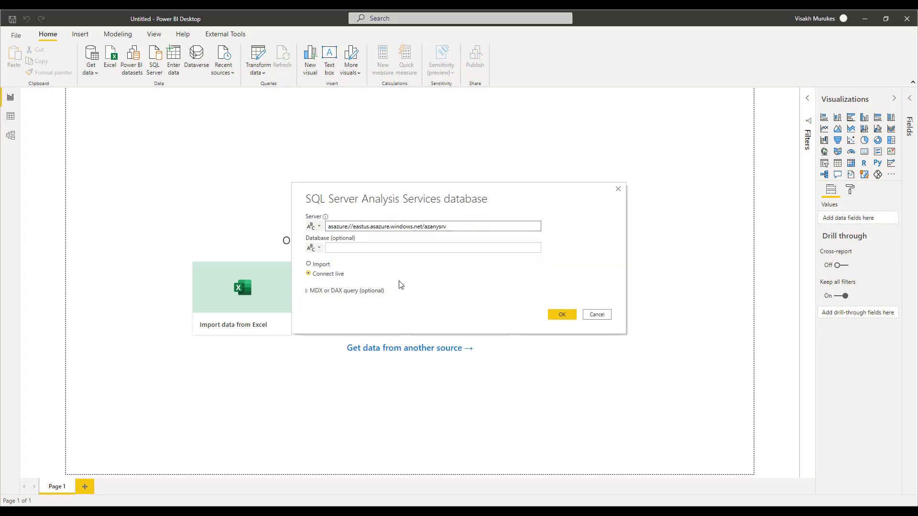
click(560, 314)
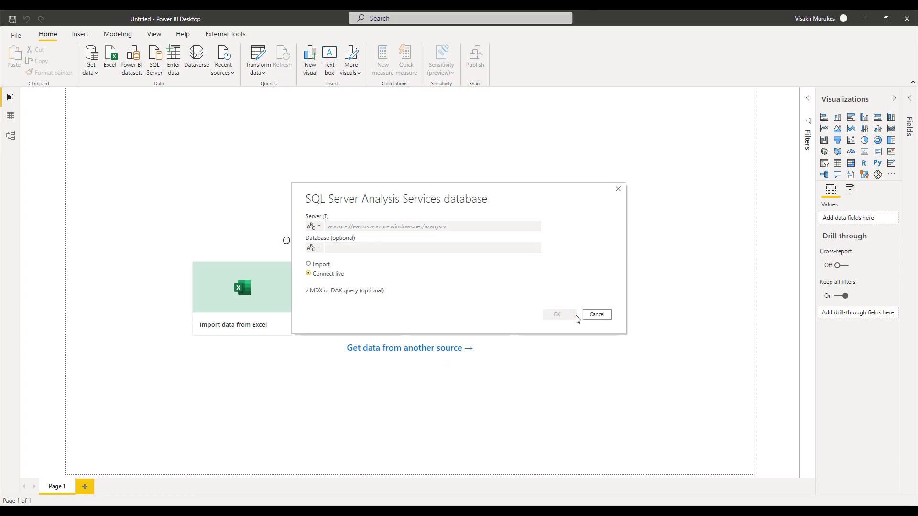
click(556, 315)
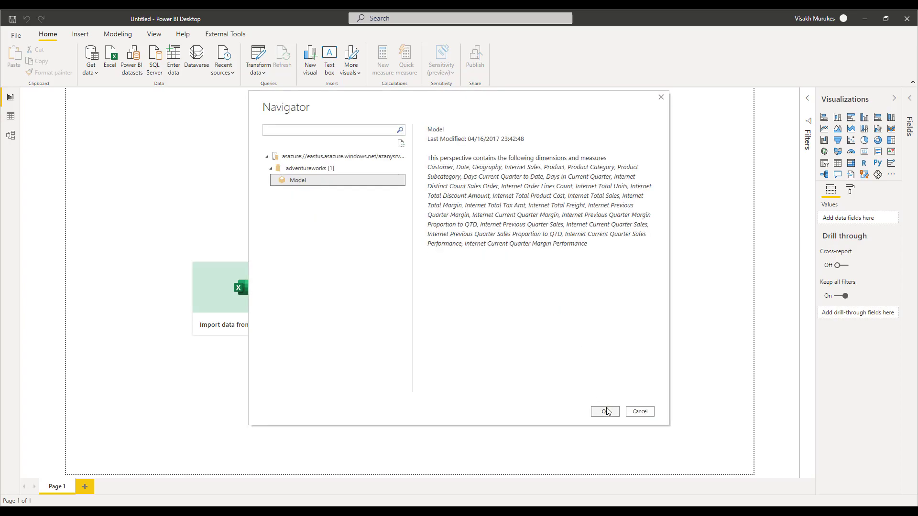
click(603, 411)
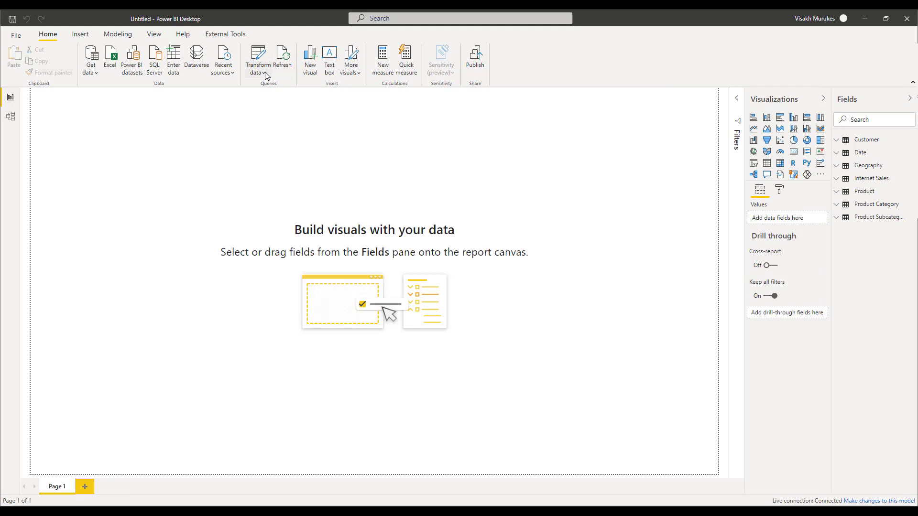
click(257, 58)
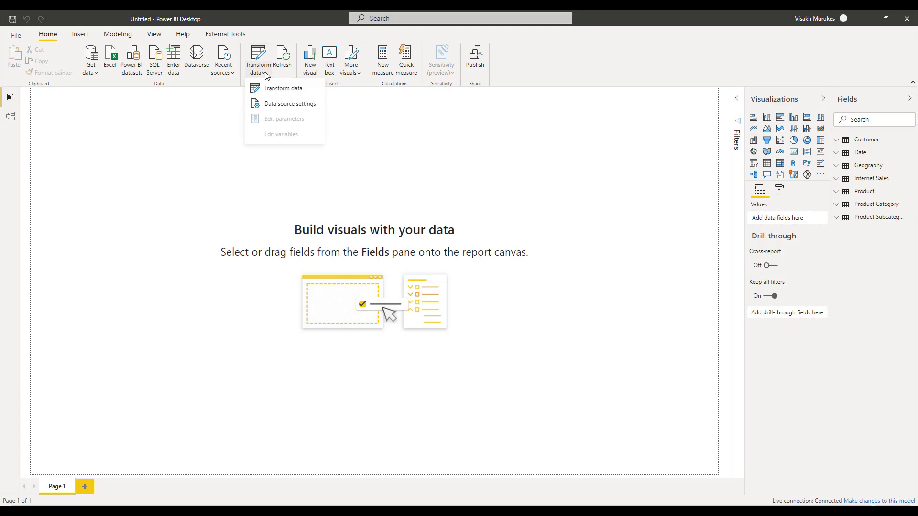
mouse_move(273, 88)
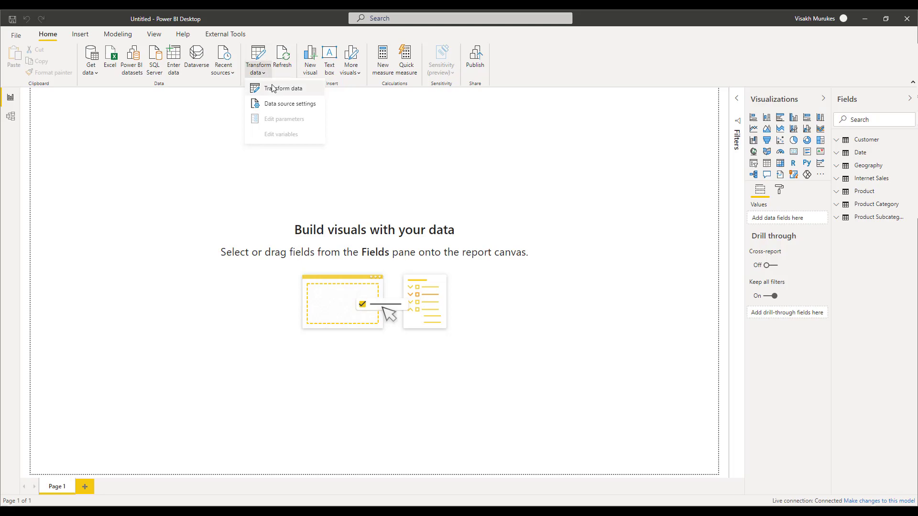
Attempt to transform the live-connected data, triggering the DirectQuery local-model notice.
click(285, 89)
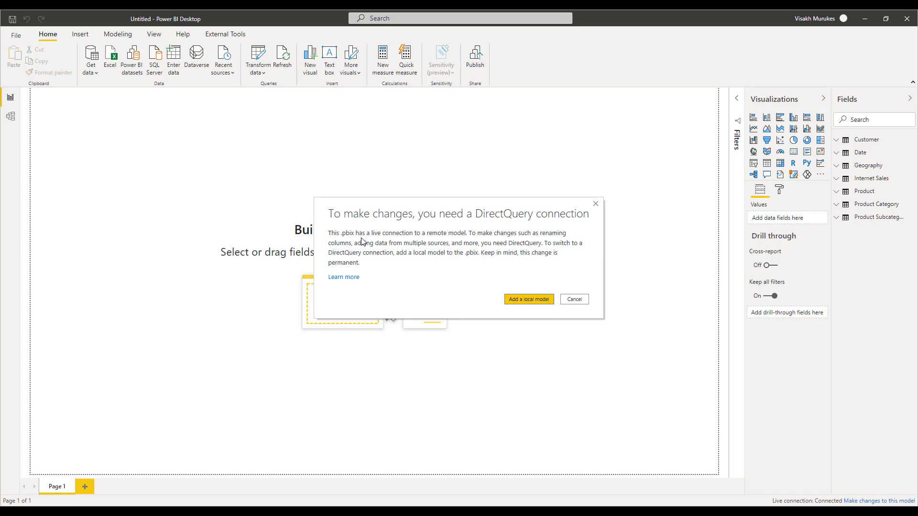
mouse_move(540, 226)
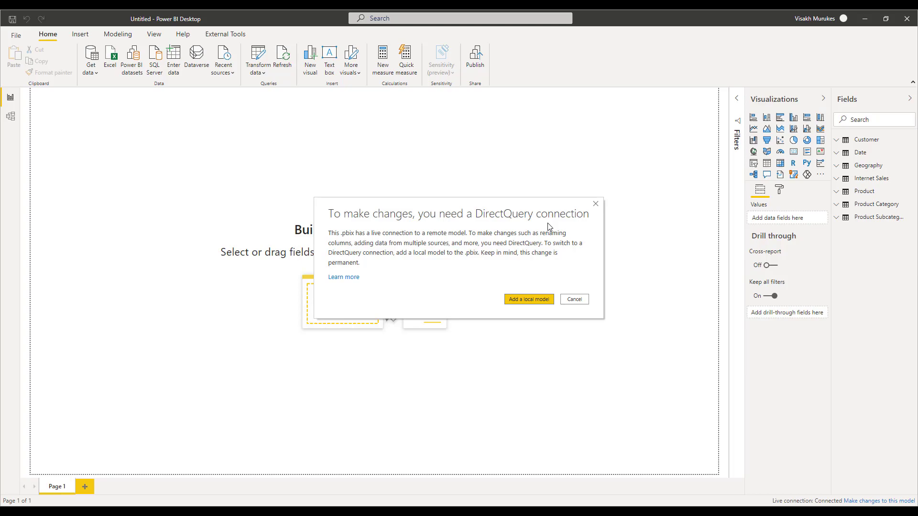
mouse_move(379, 262)
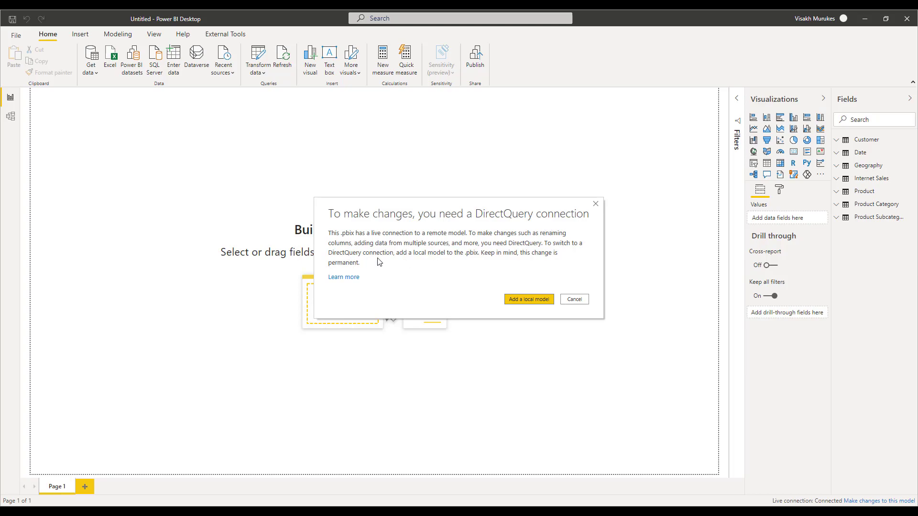
mouse_move(470, 261)
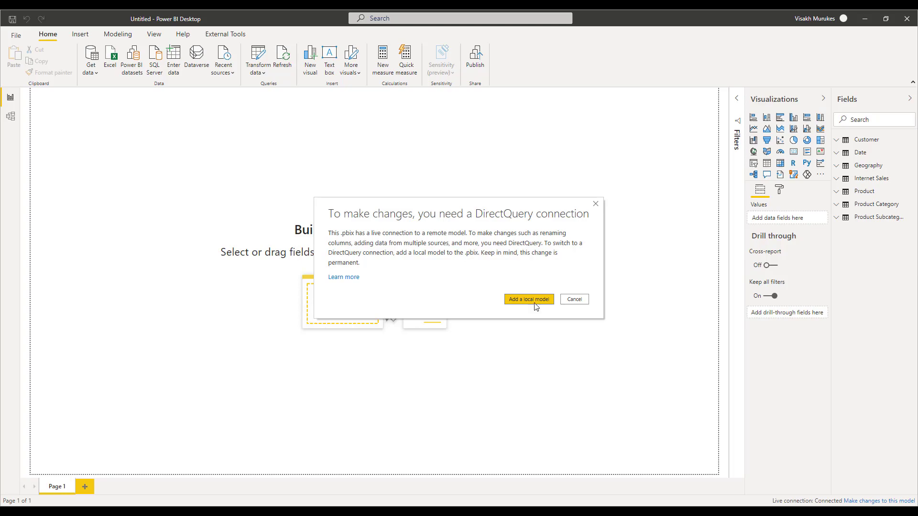
Add a local model and connect via DirectQuery to SQL Server DESKTOP-OLJ7QC3\MSSQLSERVER02.
click(527, 299)
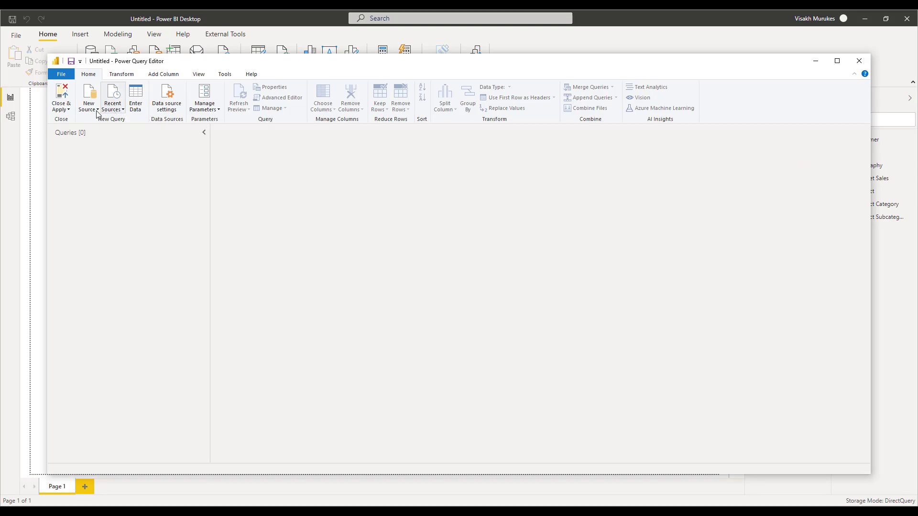
click(88, 97)
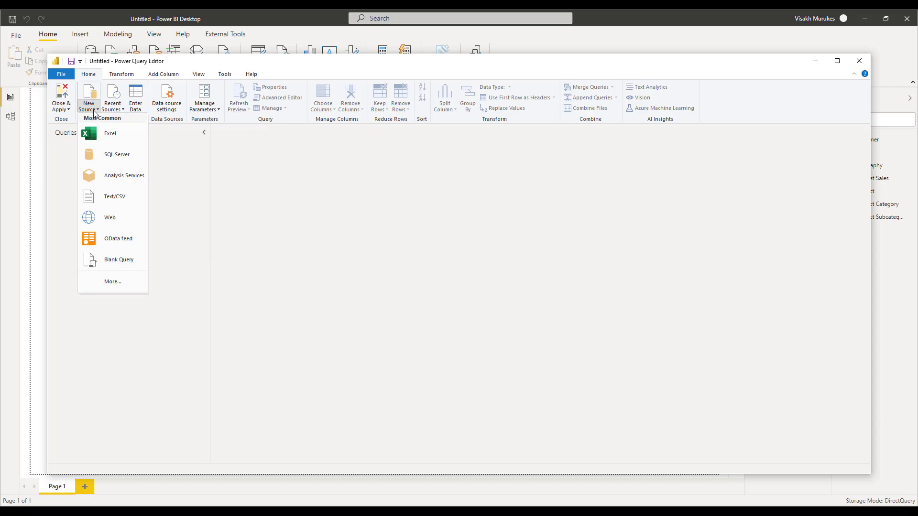
mouse_move(114, 154)
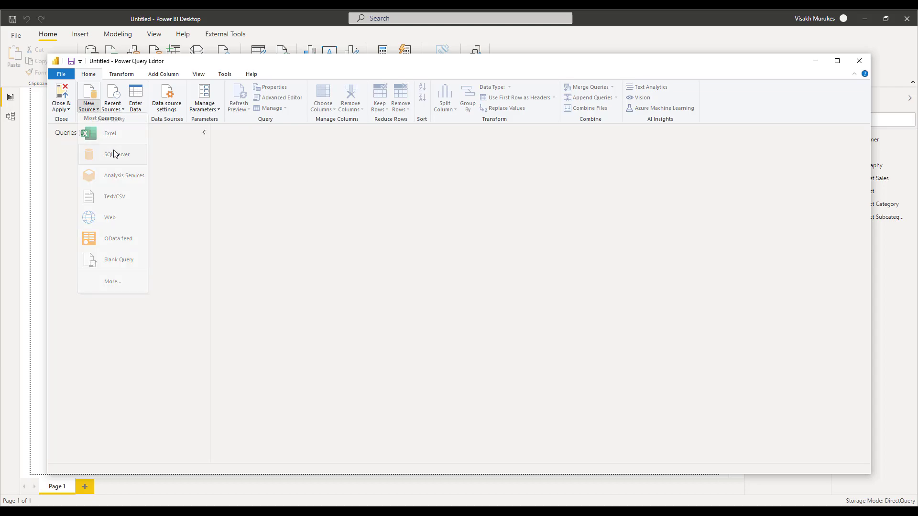
click(242, 182)
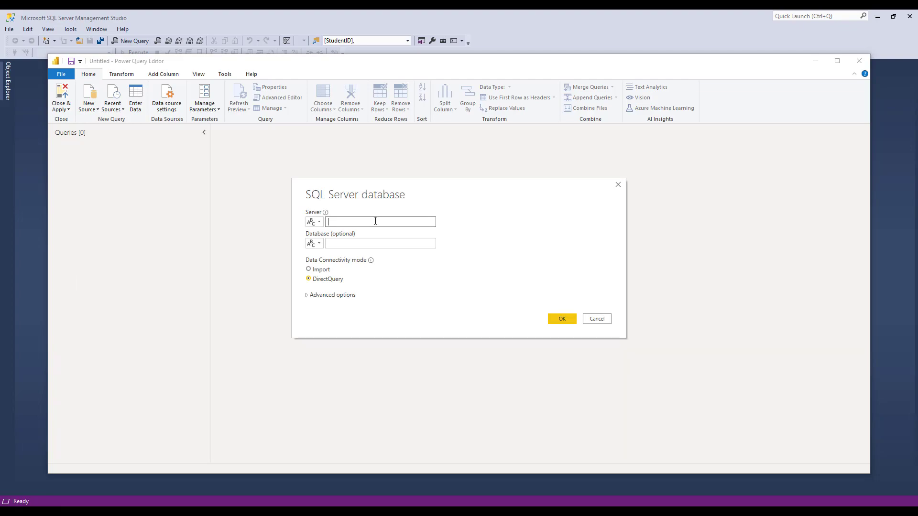
text(DESKTOP-OLJ7QC3\MSSQLSERVER02)
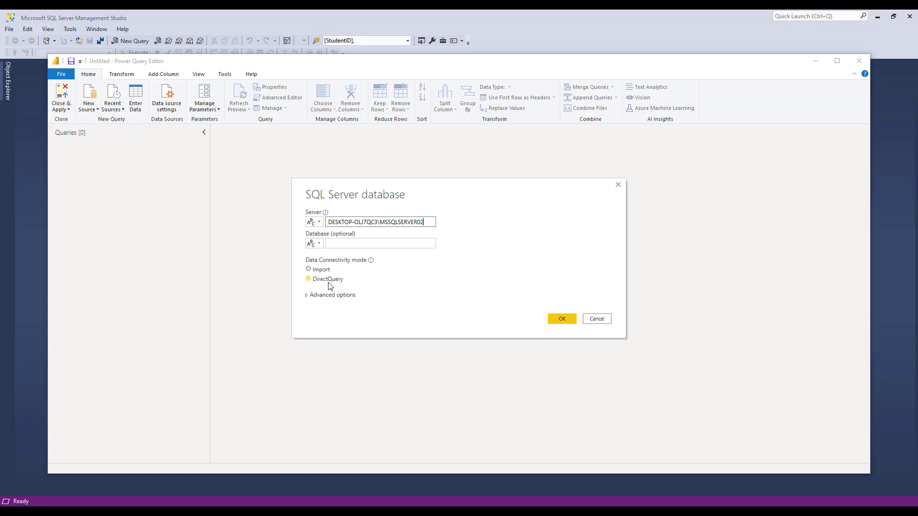
click(309, 269)
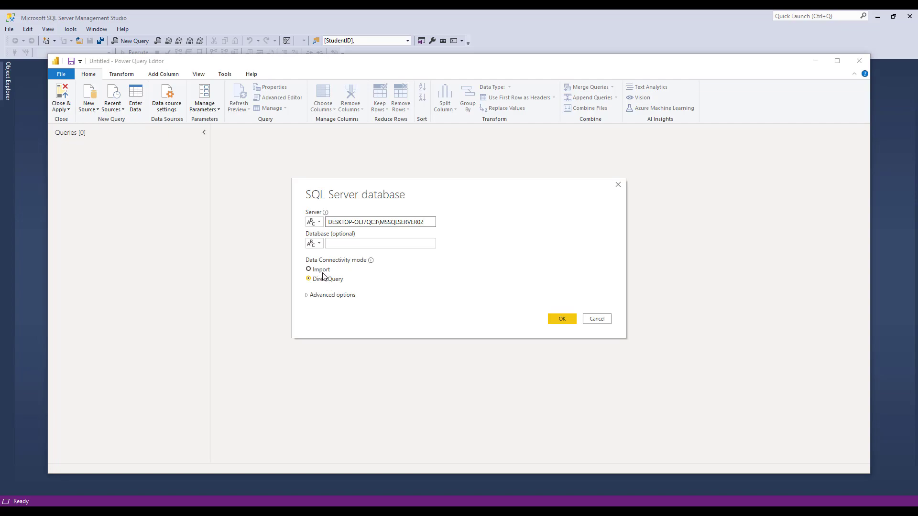
click(308, 279)
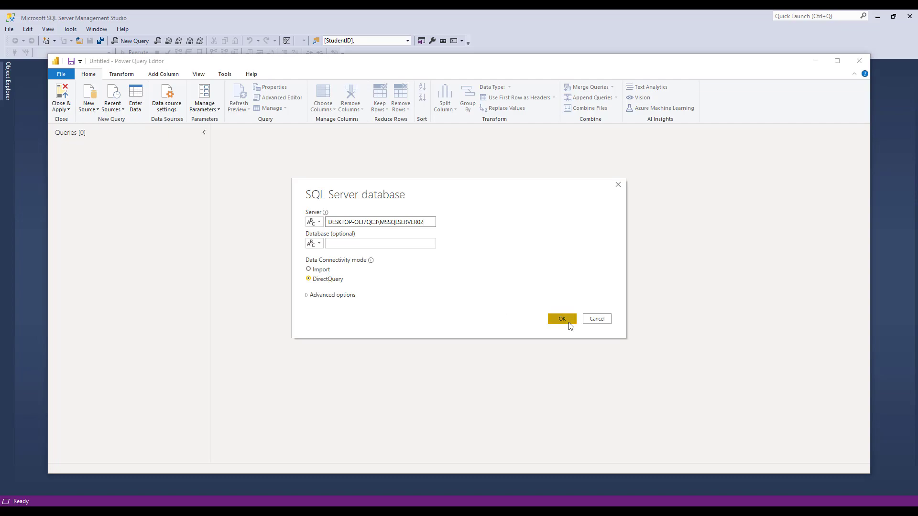
click(561, 319)
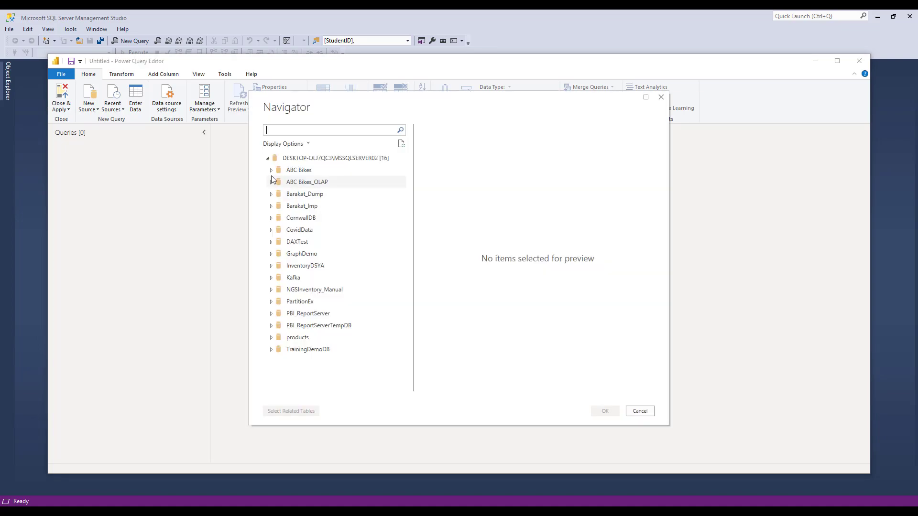
Load ABC Bikes production.products with brand_name from production.brands, keep two columns, and apply.
click(271, 169)
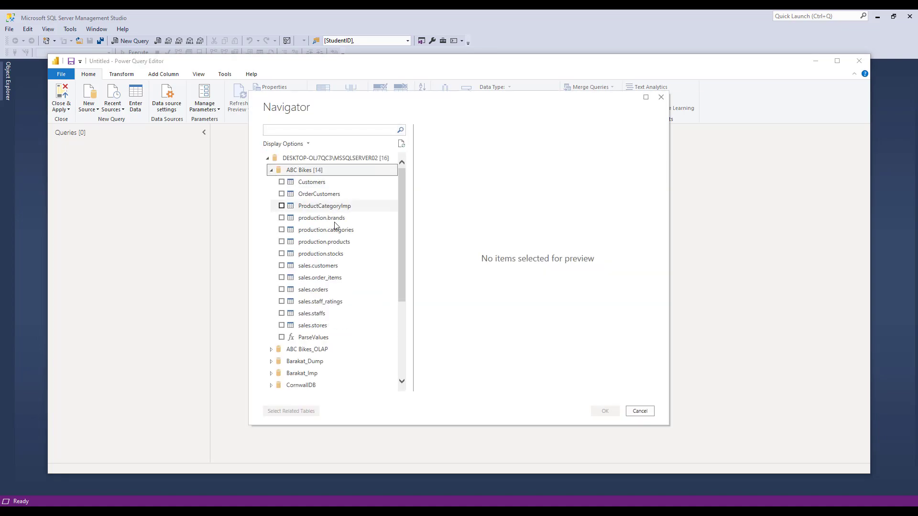
mouse_move(335, 245)
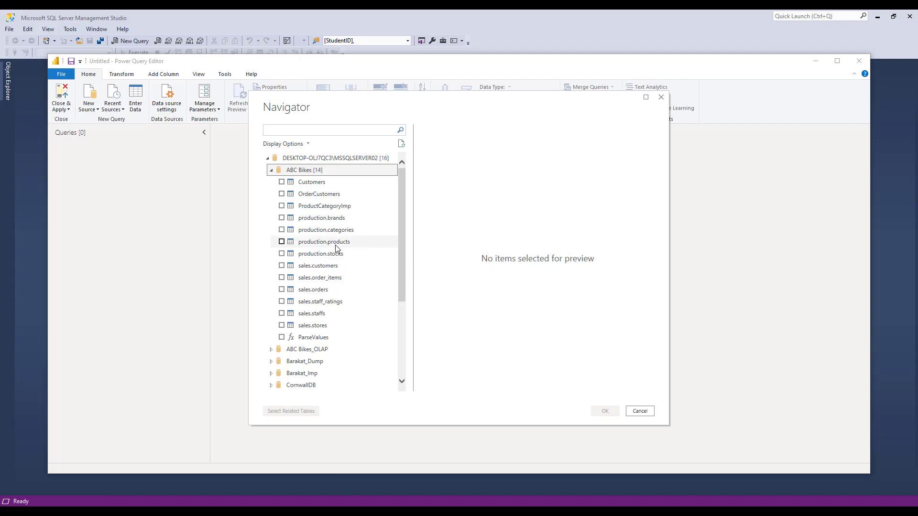
click(282, 242)
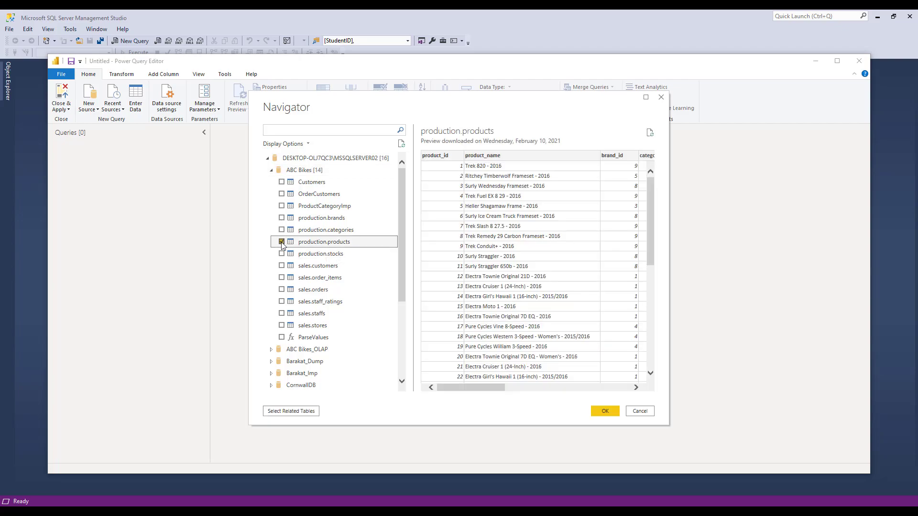
click(282, 242)
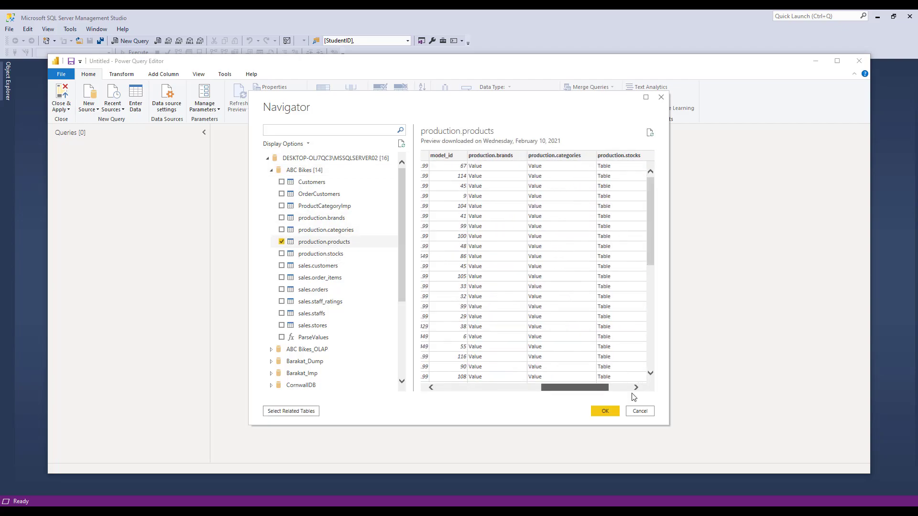
scroll(right, 3)
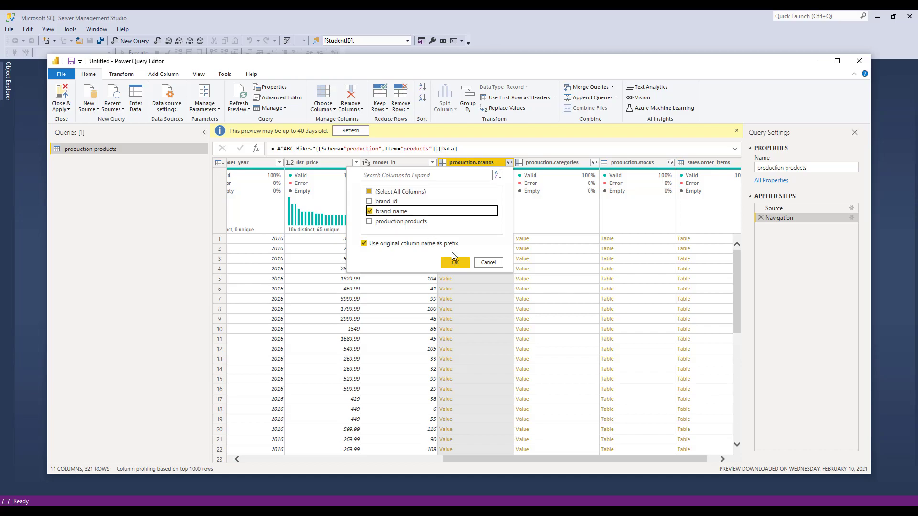
click(454, 263)
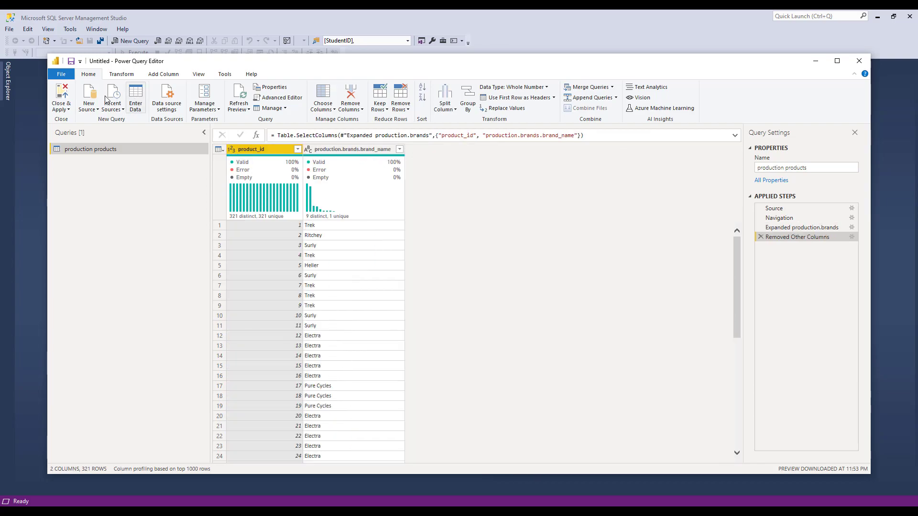
click(61, 97)
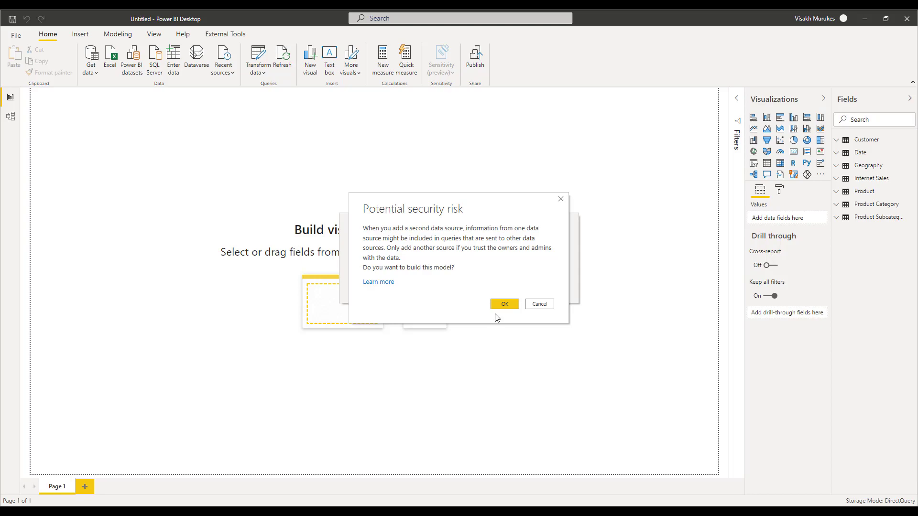
Accept the potential security risk prompt and view the new products table in Model view.
click(503, 304)
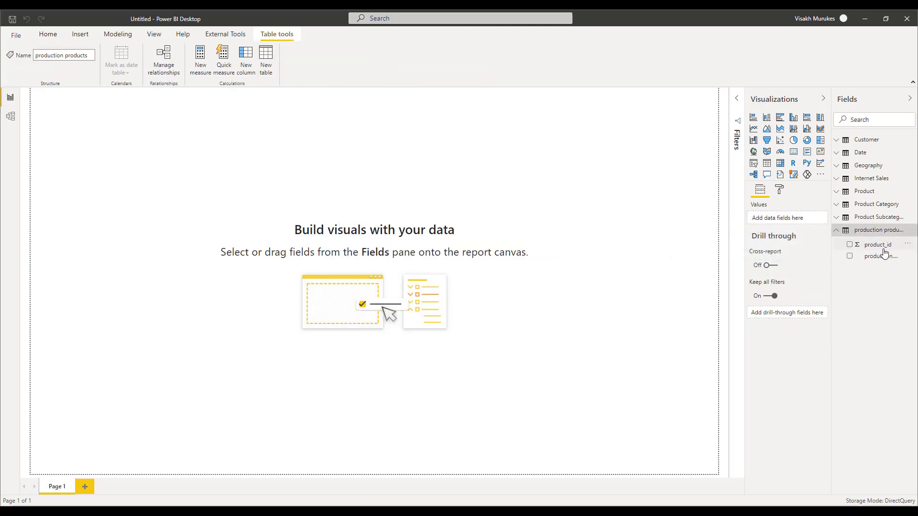
mouse_move(882, 256)
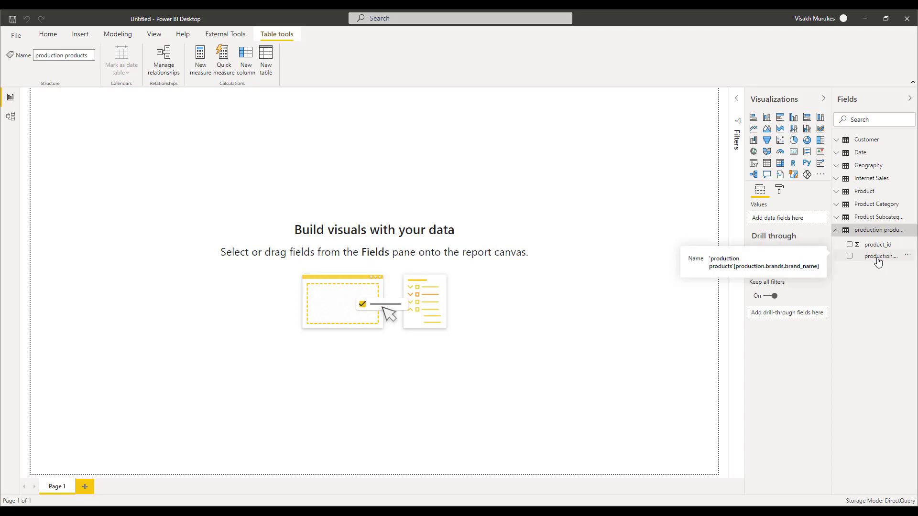
click(10, 115)
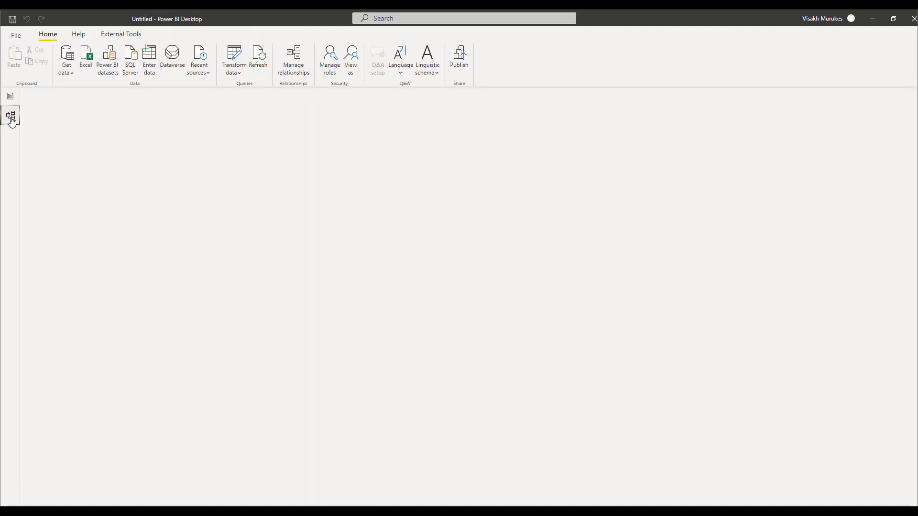
click(11, 116)
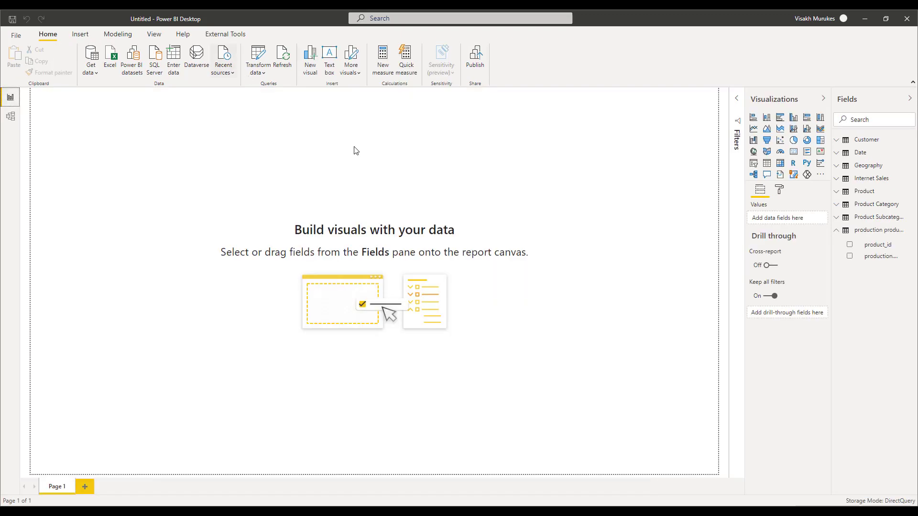
mouse_move(792, 174)
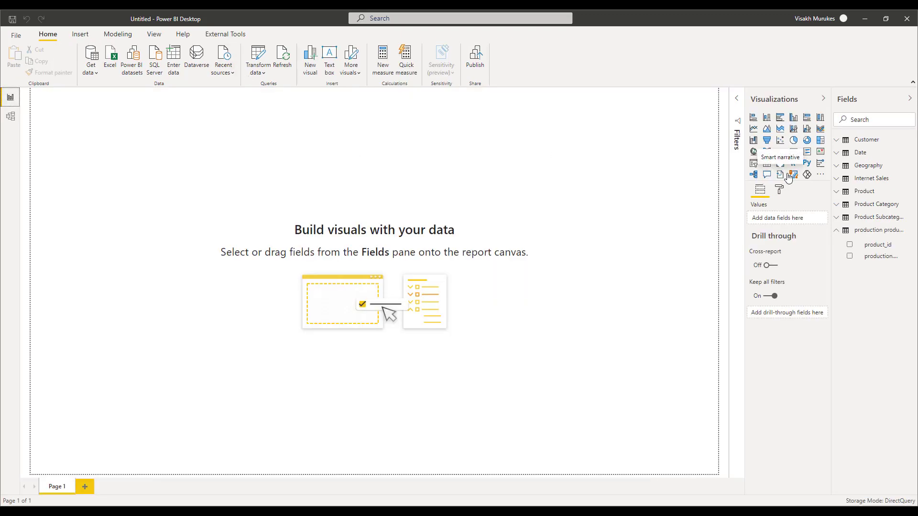
Add a matrix visual showing Internet Total Sales from the Internet Sales table.
click(766, 163)
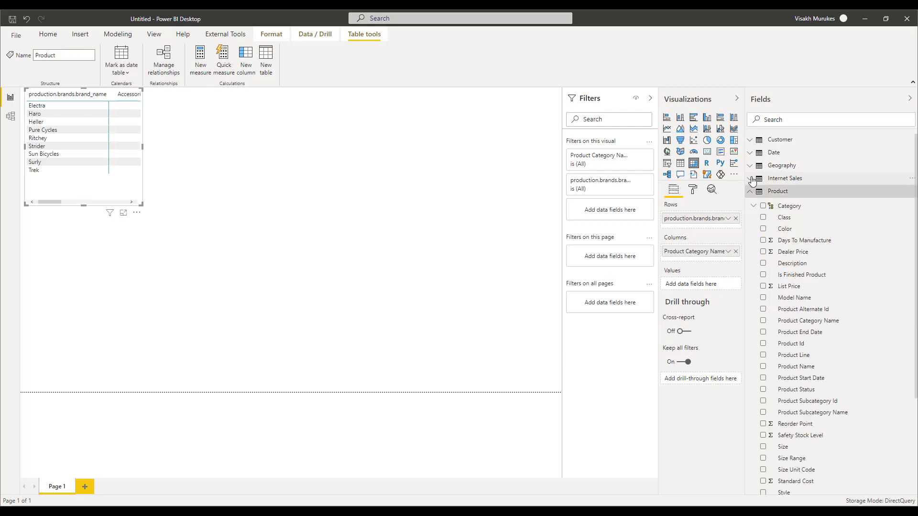
click(757, 178)
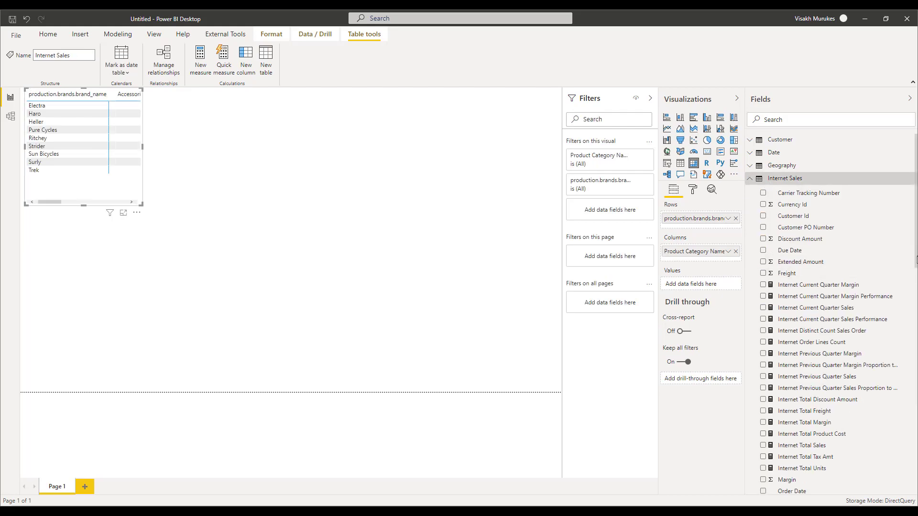
click(764, 446)
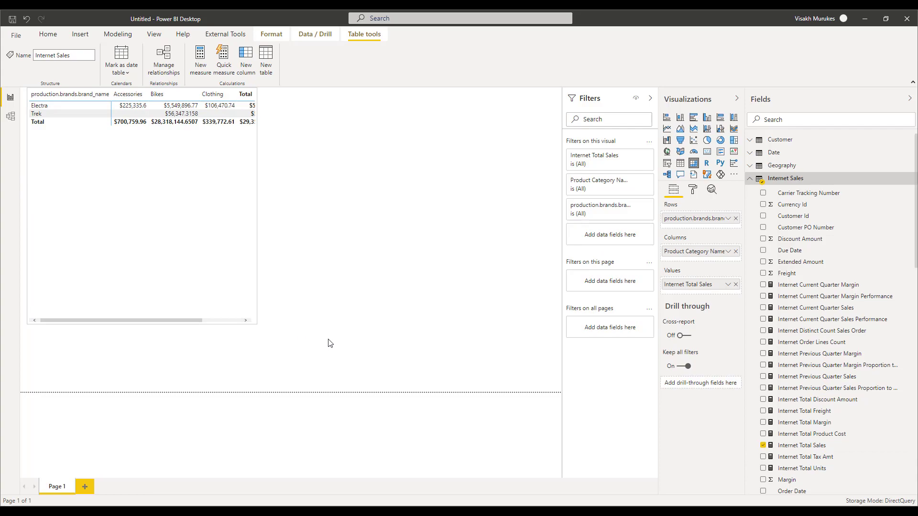